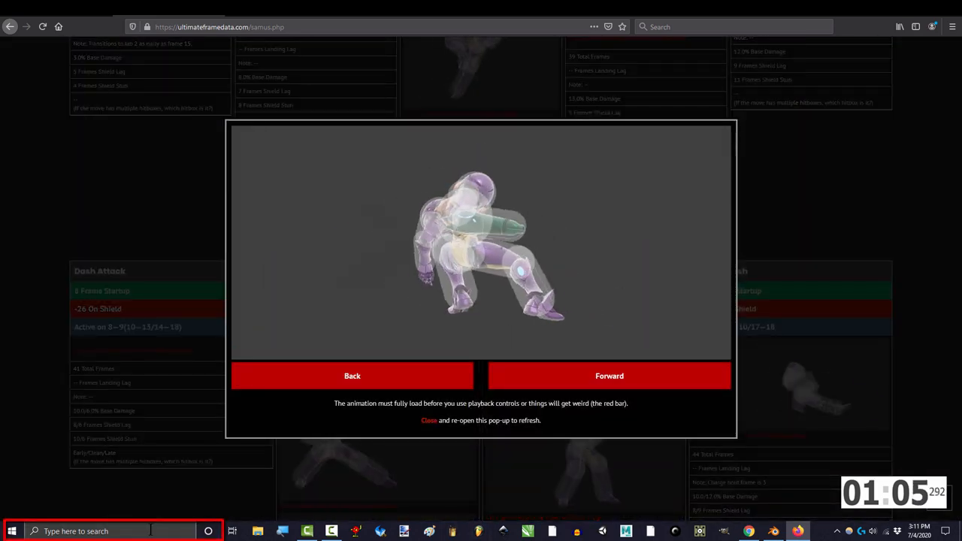
- Record the Dash Attack reference animation from the Firefox frame data pop-up
{"action": "key", "text": "Win+g"}
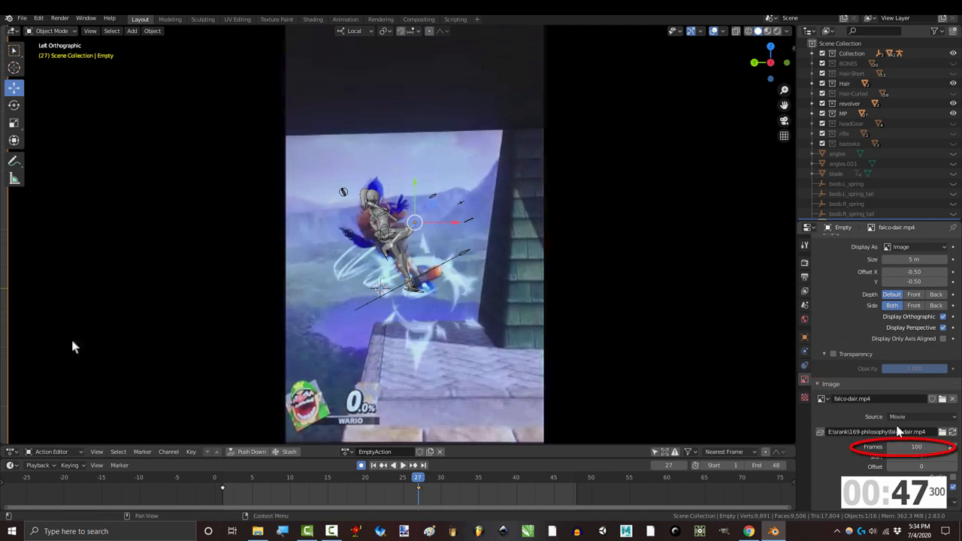
- Set the reference movie to 65 frames and scrub the timeline to check sync
{"action": "left_click", "coordinate": [440, 477]}
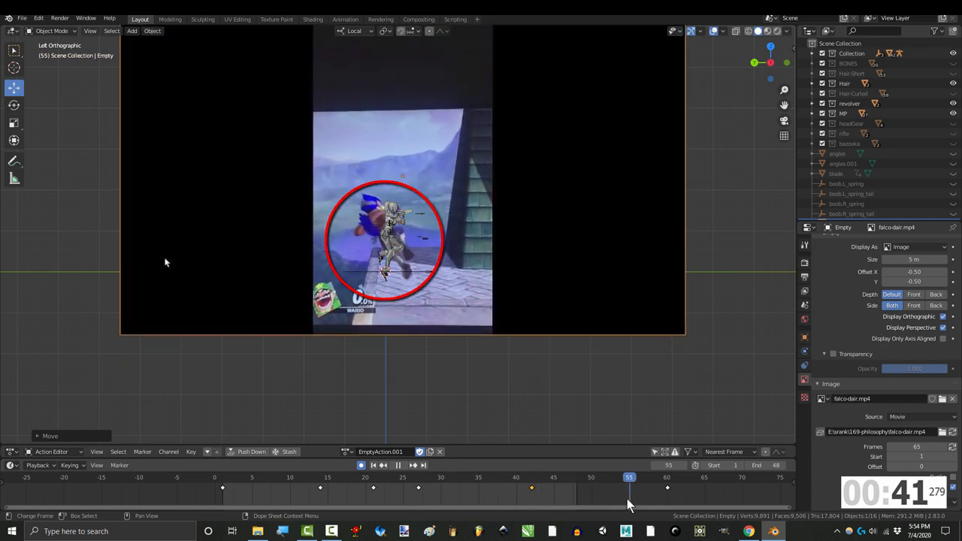
{"action": "left_click", "coordinate": [323, 487]}
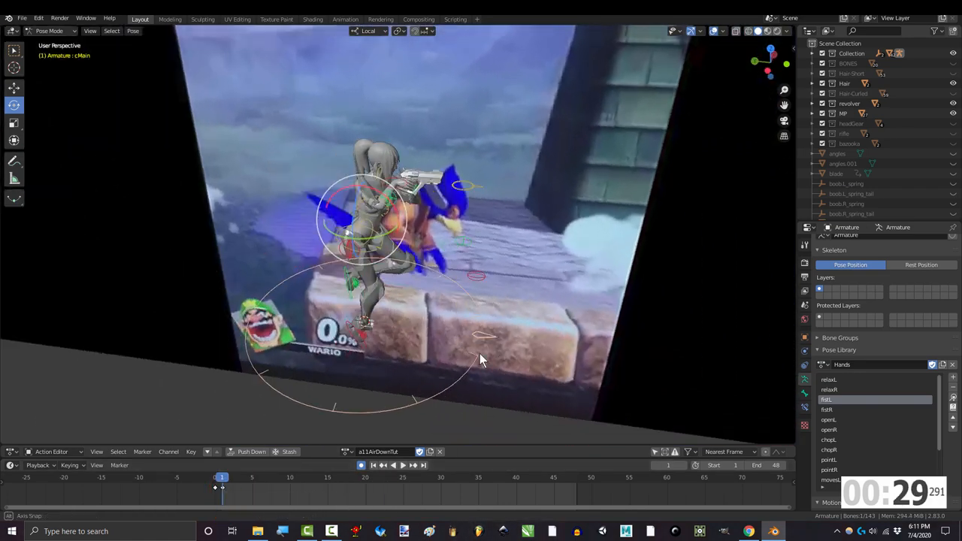
- Rotate cMain and move handIK.L to match the reference, then key LocRotScale
{"action": "left_click_drag", "start_coordinate": [222, 477], "coordinate": [410, 477]}
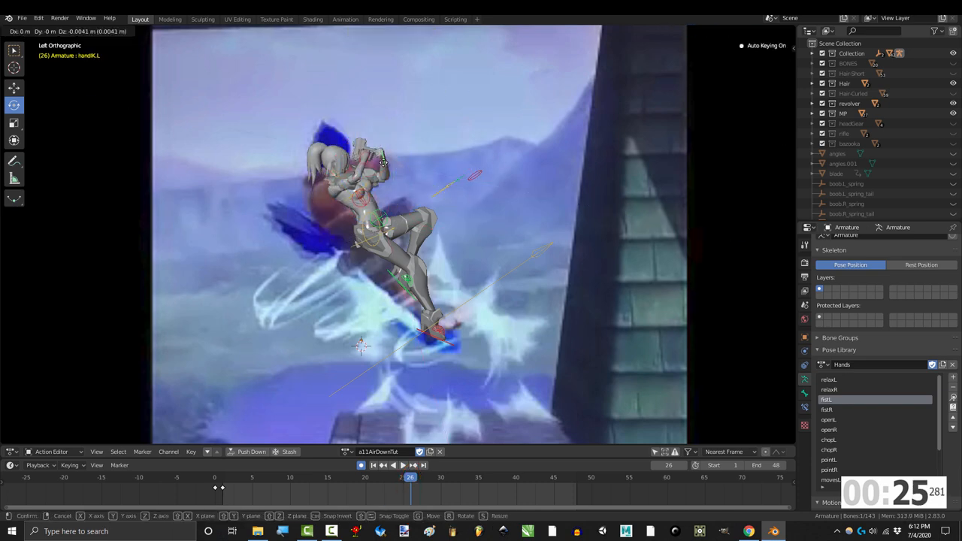
{"action": "key", "text": "i"}
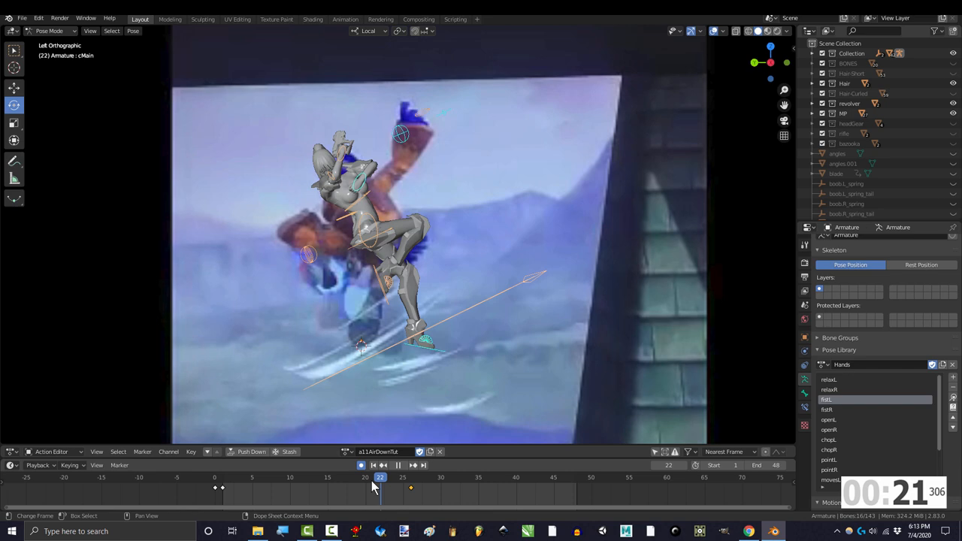
{"action": "key", "text": "i"}
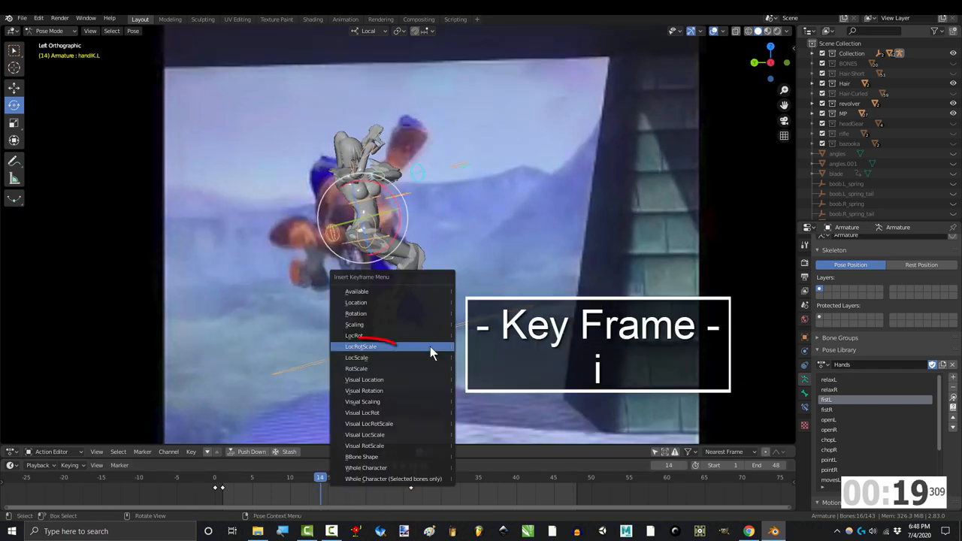
{"action": "left_click", "coordinate": [360, 347]}
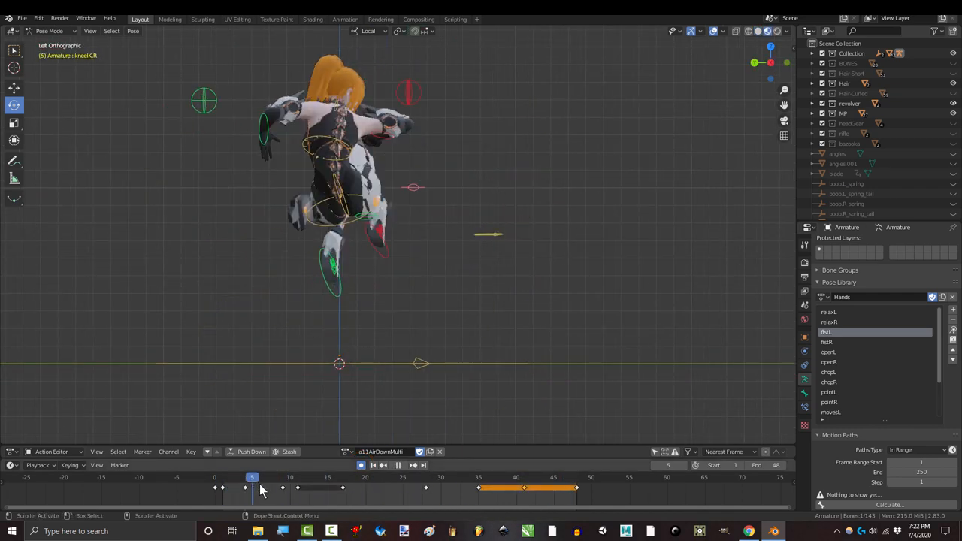
- Check poses at frames 5 and 42, key LocRotScale at frame 11, then revisit early frames
{"action": "left_click", "coordinate": [379, 477]}
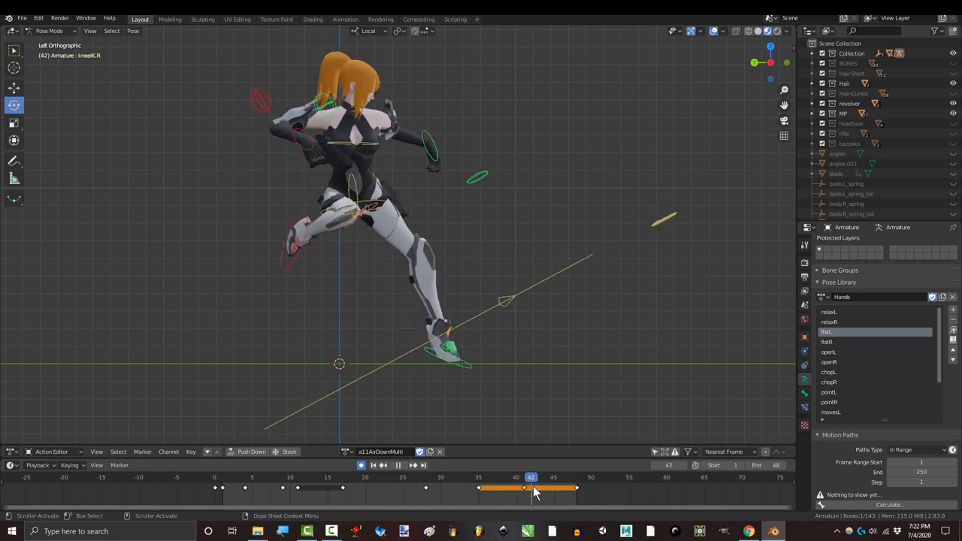
{"action": "left_click", "coordinate": [304, 477]}
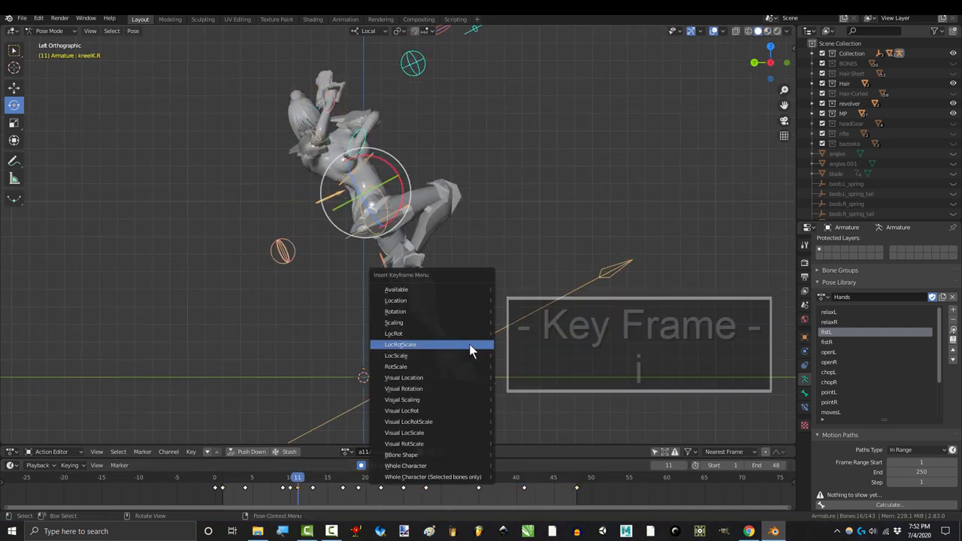
{"action": "left_click", "coordinate": [400, 344]}
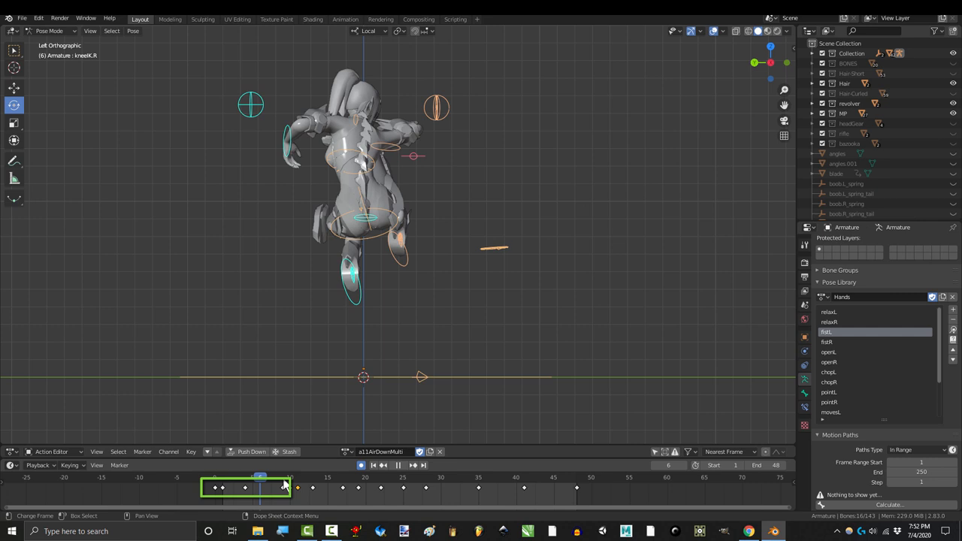
{"action": "left_click", "coordinate": [298, 477]}
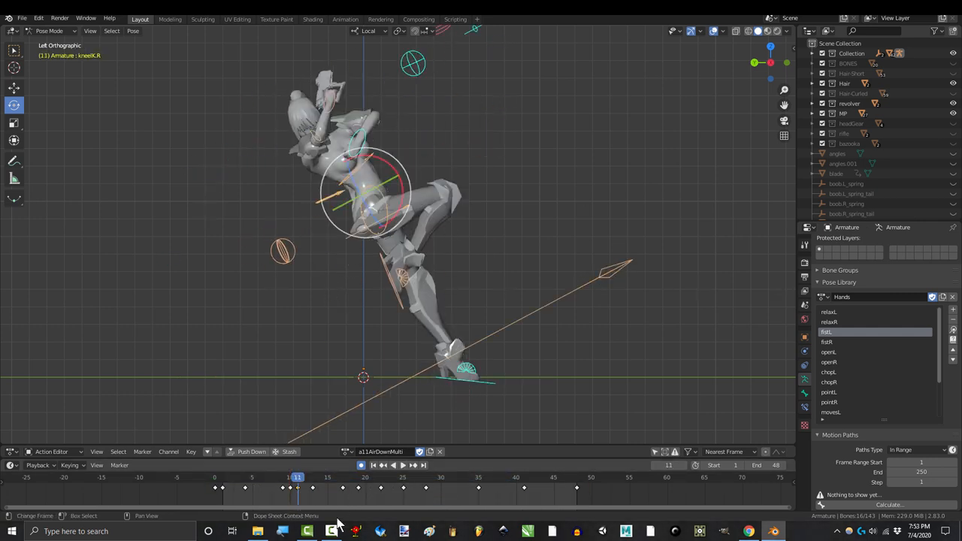
{"action": "left_click", "coordinate": [402, 478]}
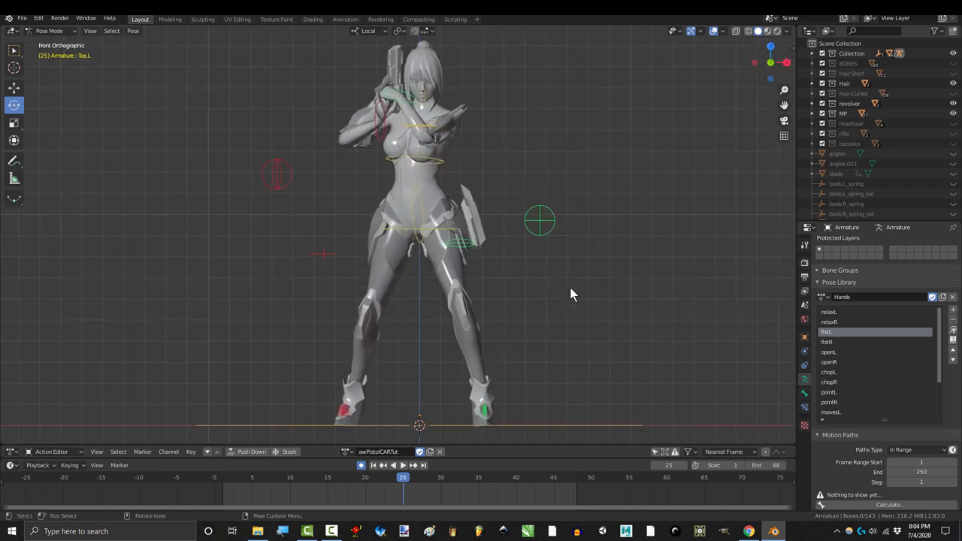
- Orbit around the character in the awPistolCARTut action and scrub to frame 25
{"action": "left_click_drag", "start_coordinate": [571, 293], "coordinate": [556, 293]}
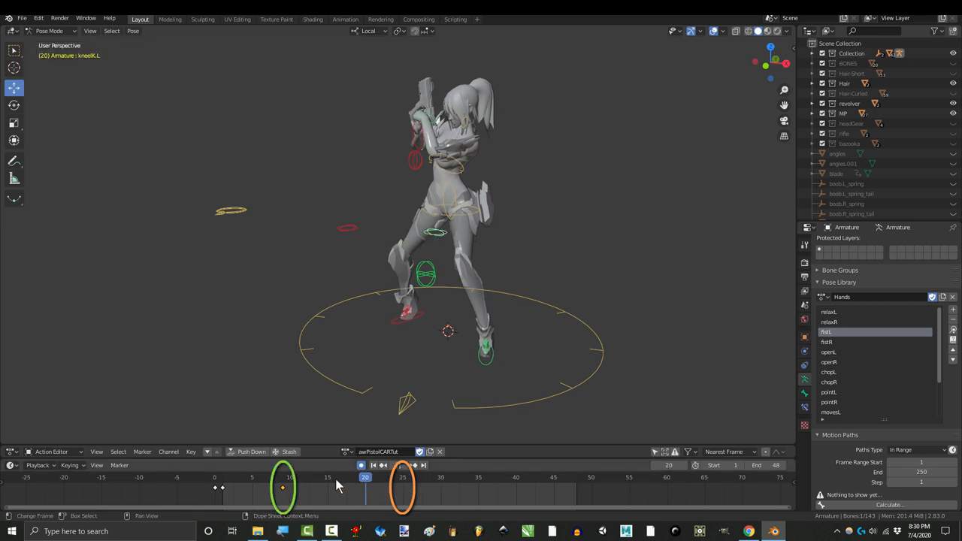
{"action": "left_click", "coordinate": [403, 477]}
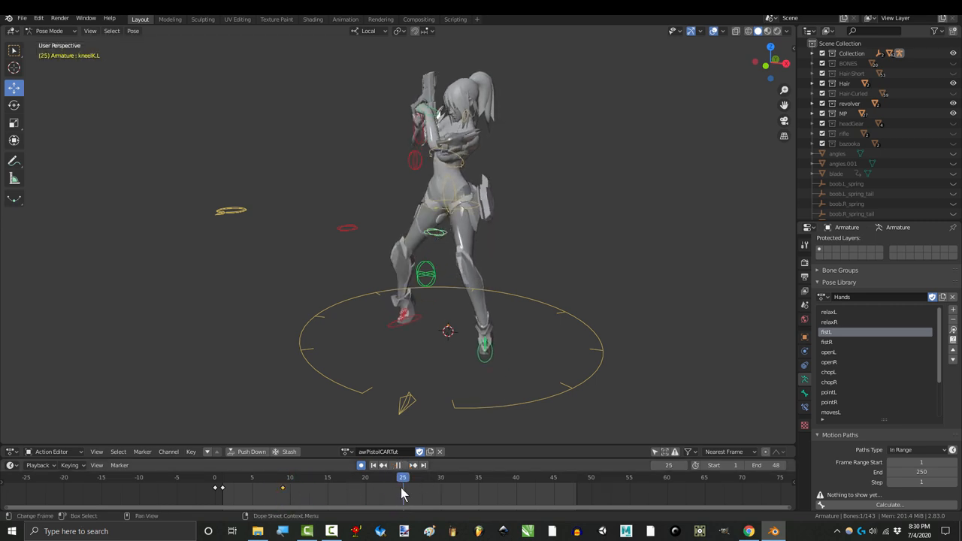